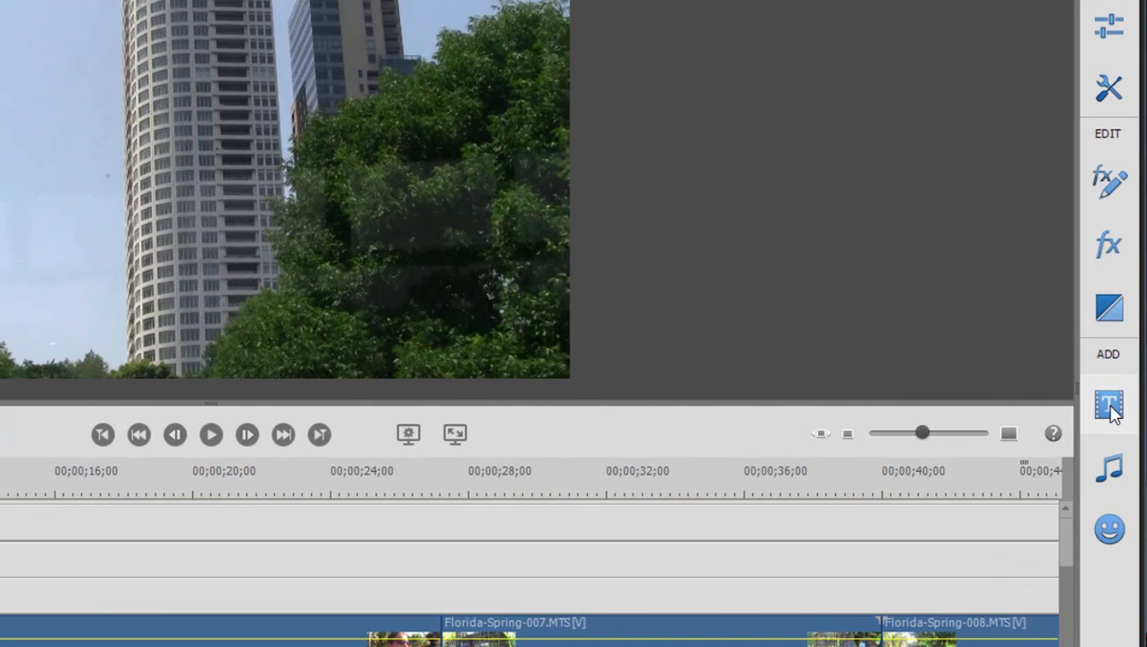
Show the Titles library and list the available title categories
left_click(1108, 407)
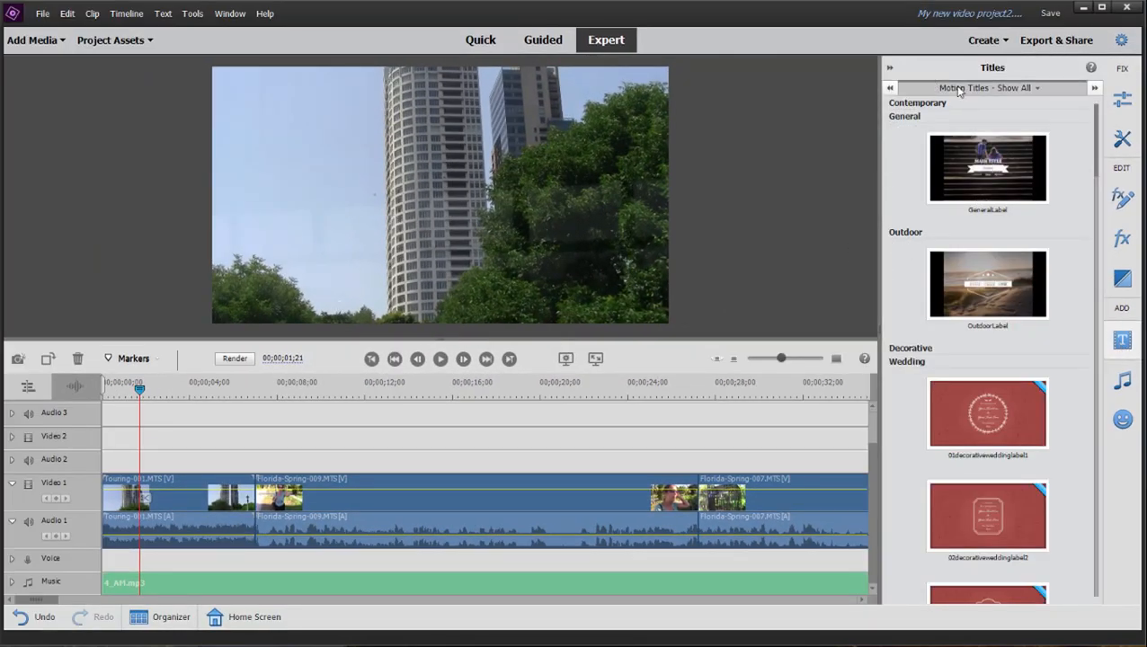
left_click(989, 86)
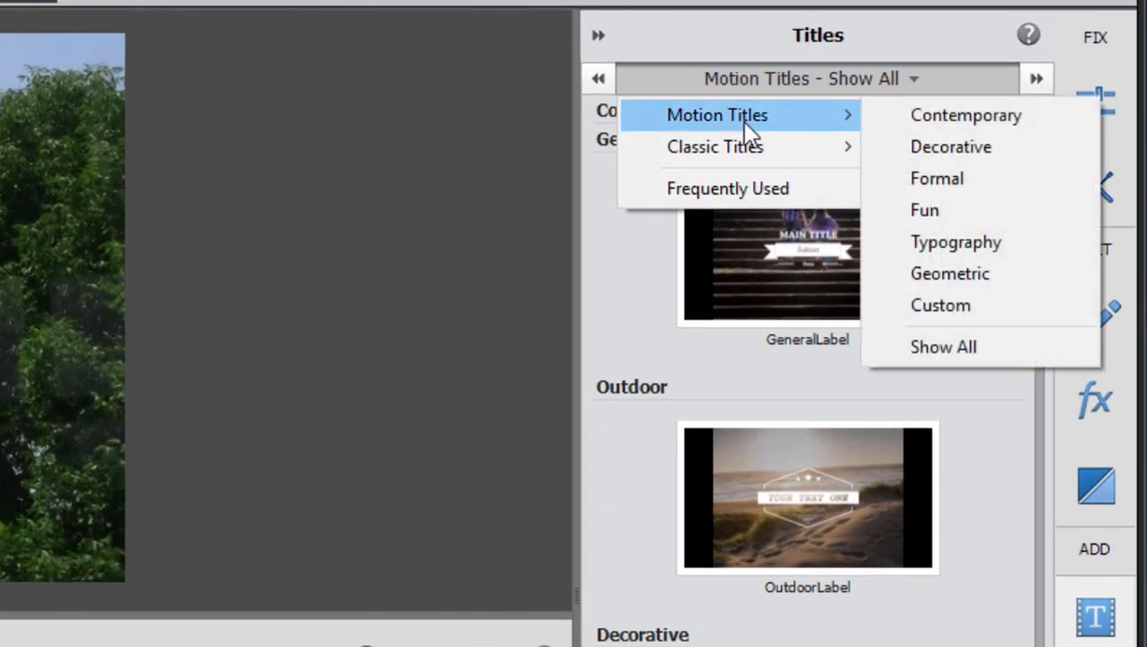
mouse_move(730, 127)
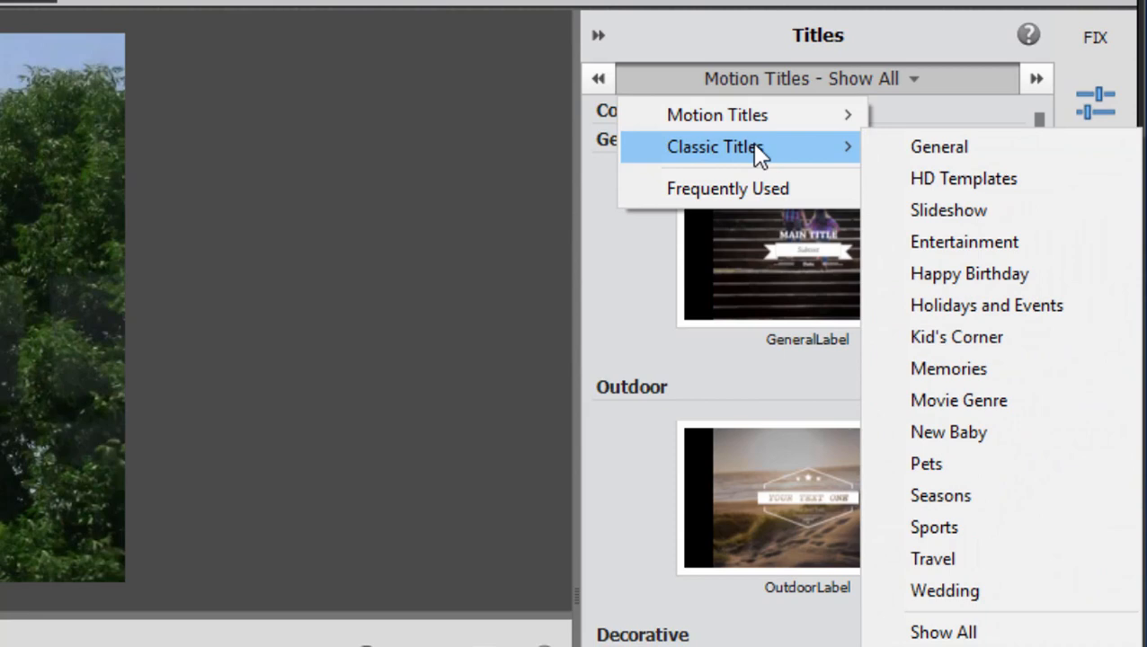
mouse_move(758, 155)
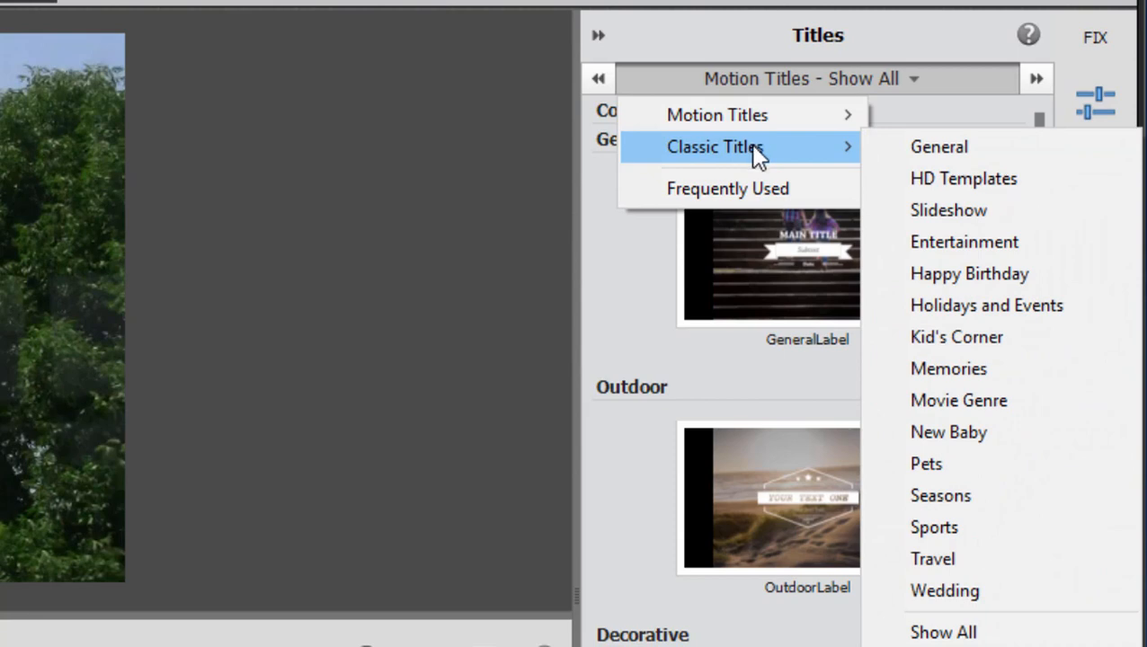
Browse the Classic Titles General templates down the list
left_click(939, 148)
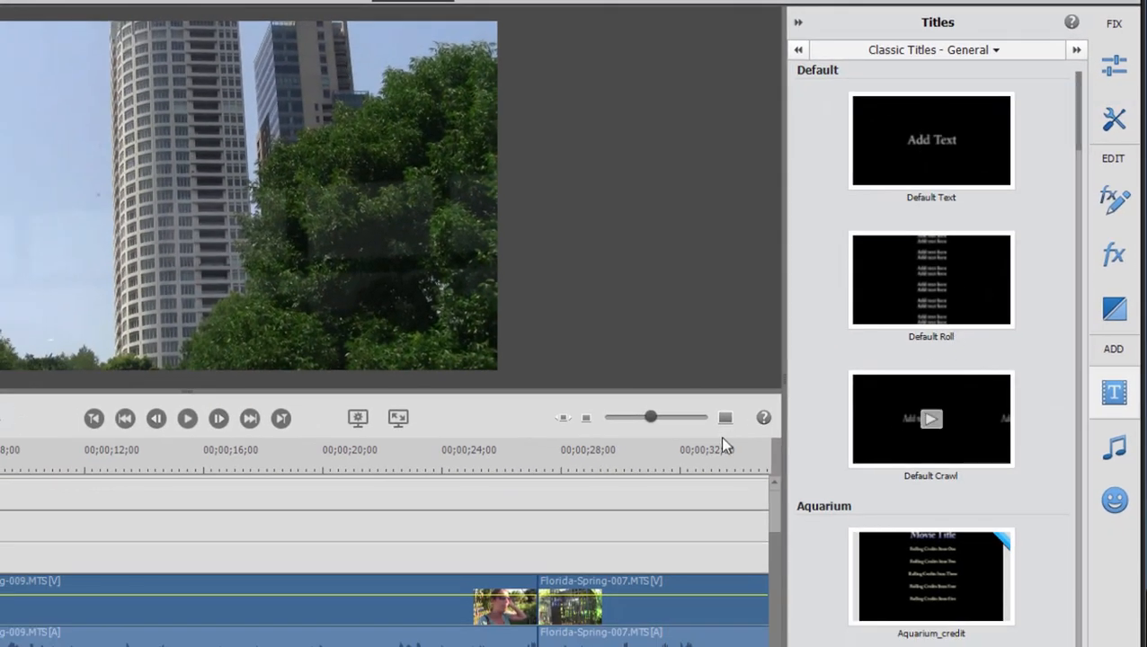
scroll("down", 3)
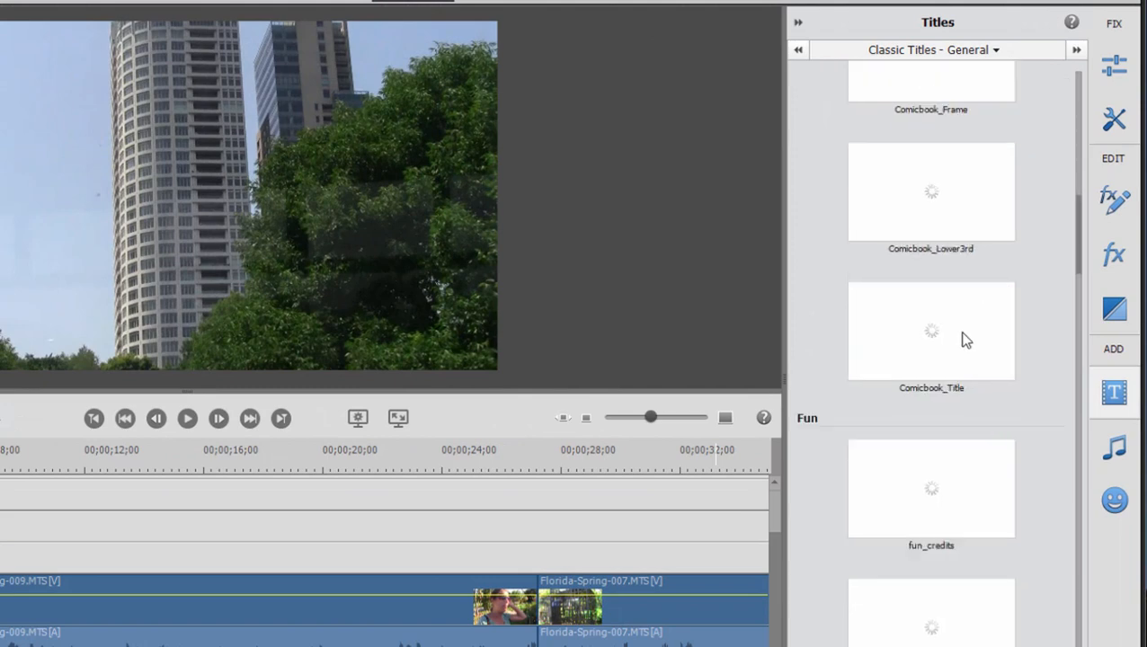
scroll("down", 3)
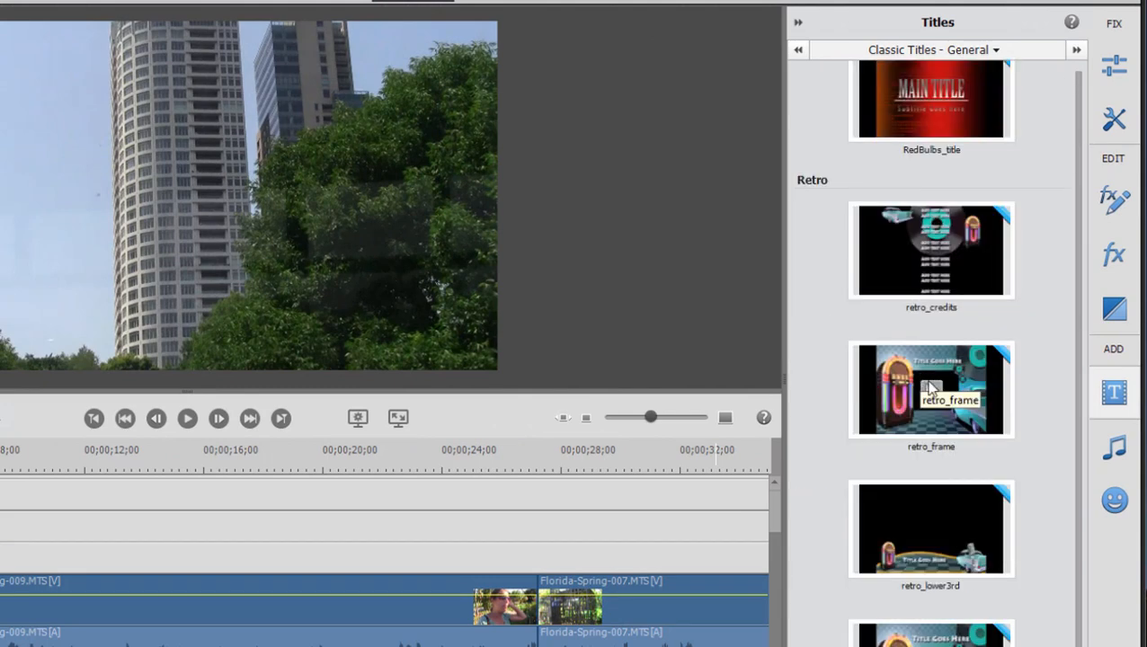
scroll("down", 3)
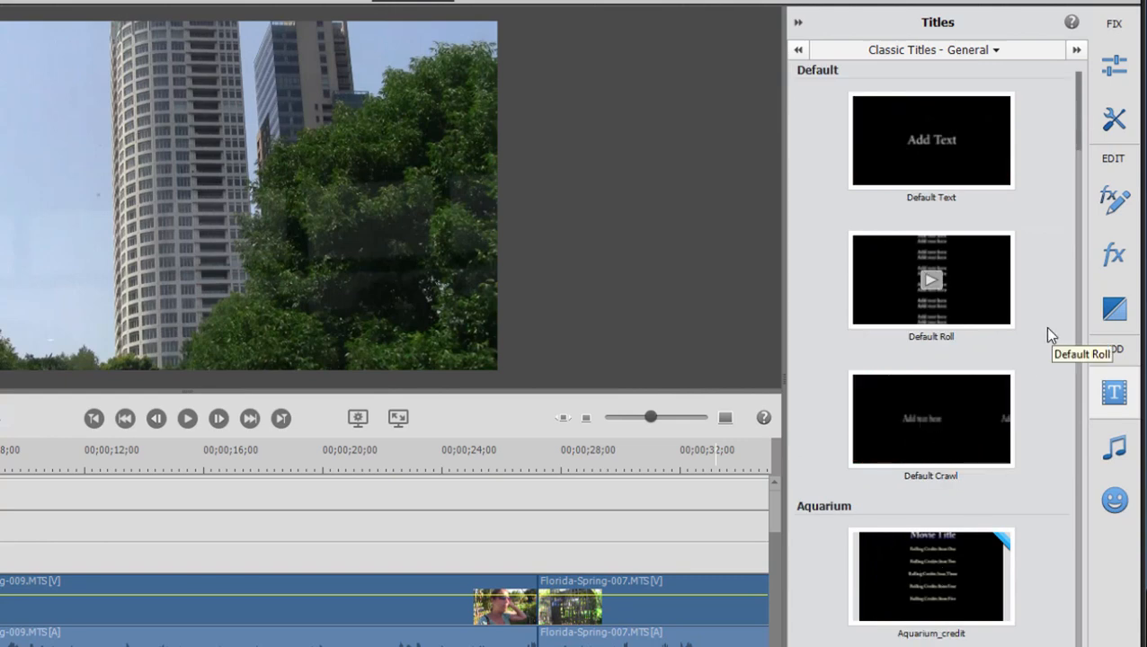
scroll("down", 3)
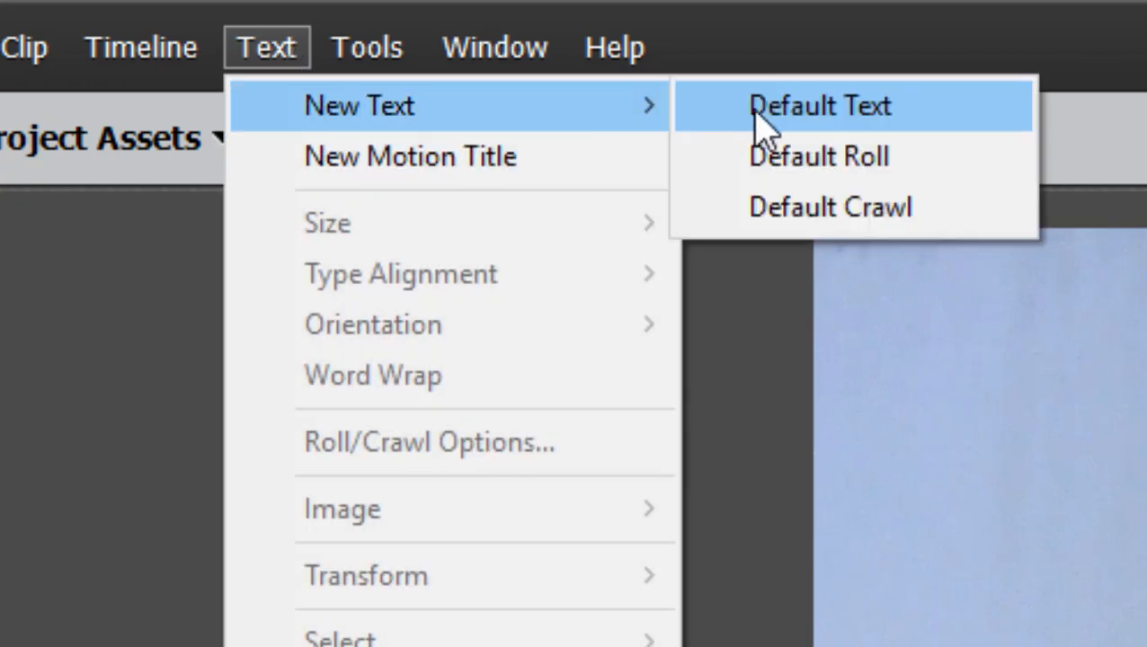
Add a default text title 'The City' set in Arial at size 300
left_click(820, 104)
type("The City")
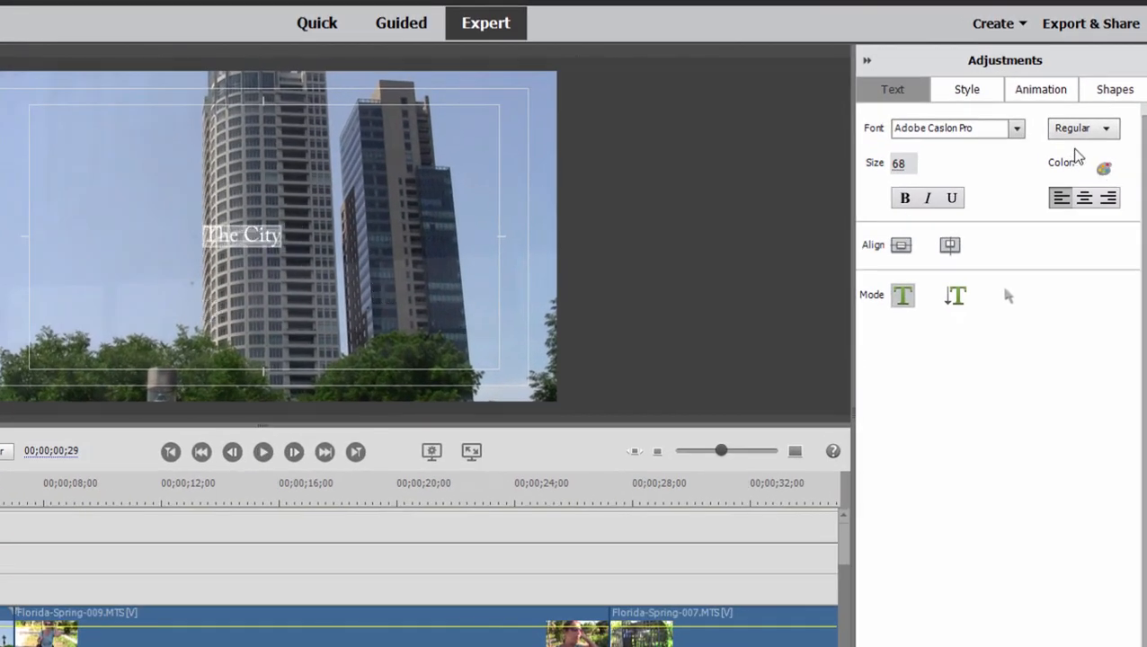
left_click(1016, 127)
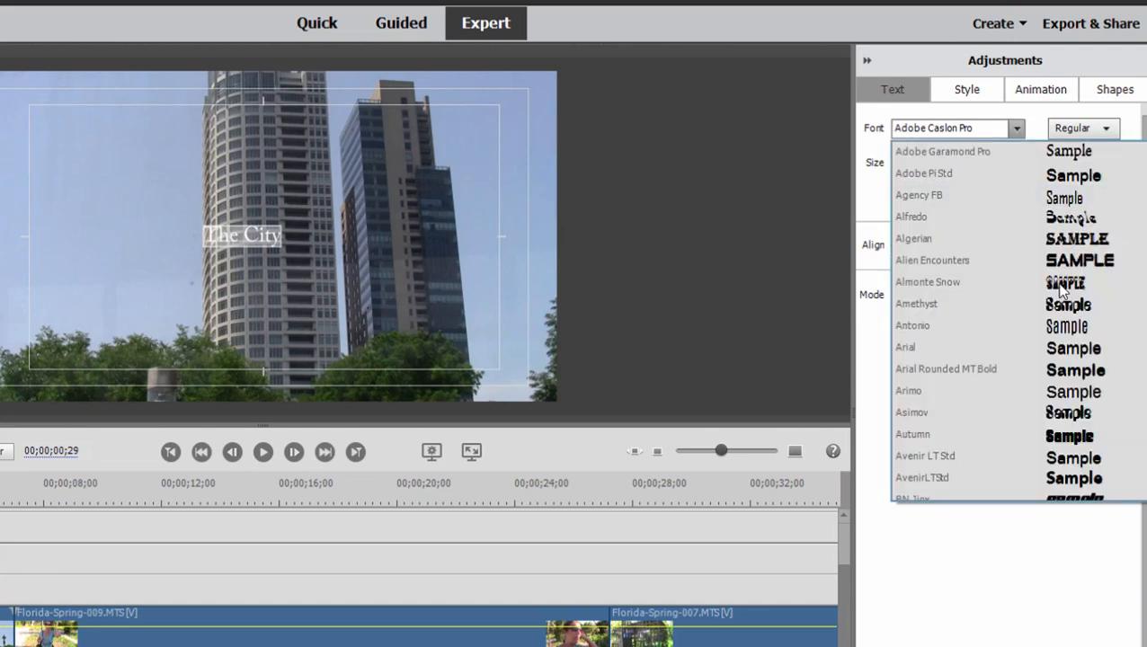
left_click(907, 347)
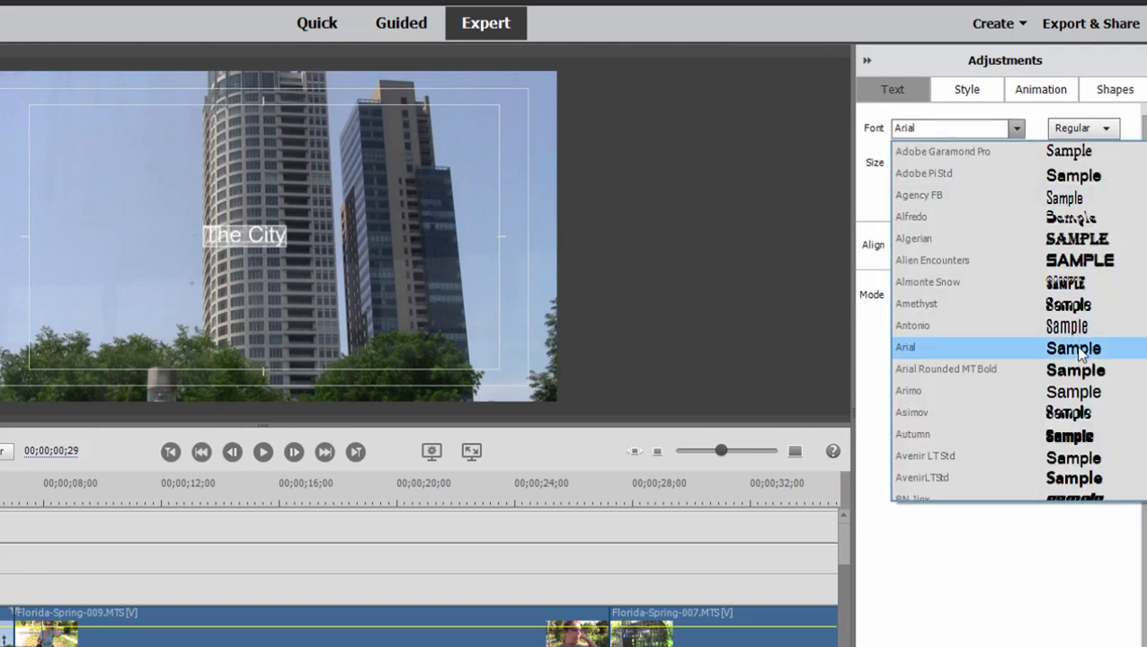
left_click(906, 347)
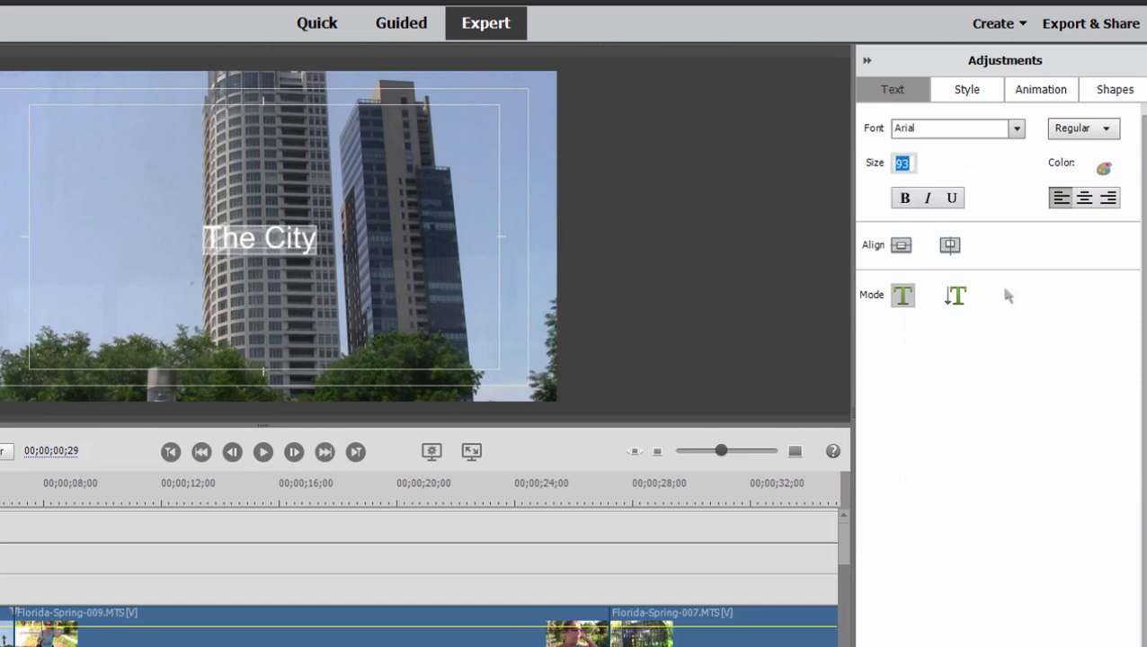
type("300")
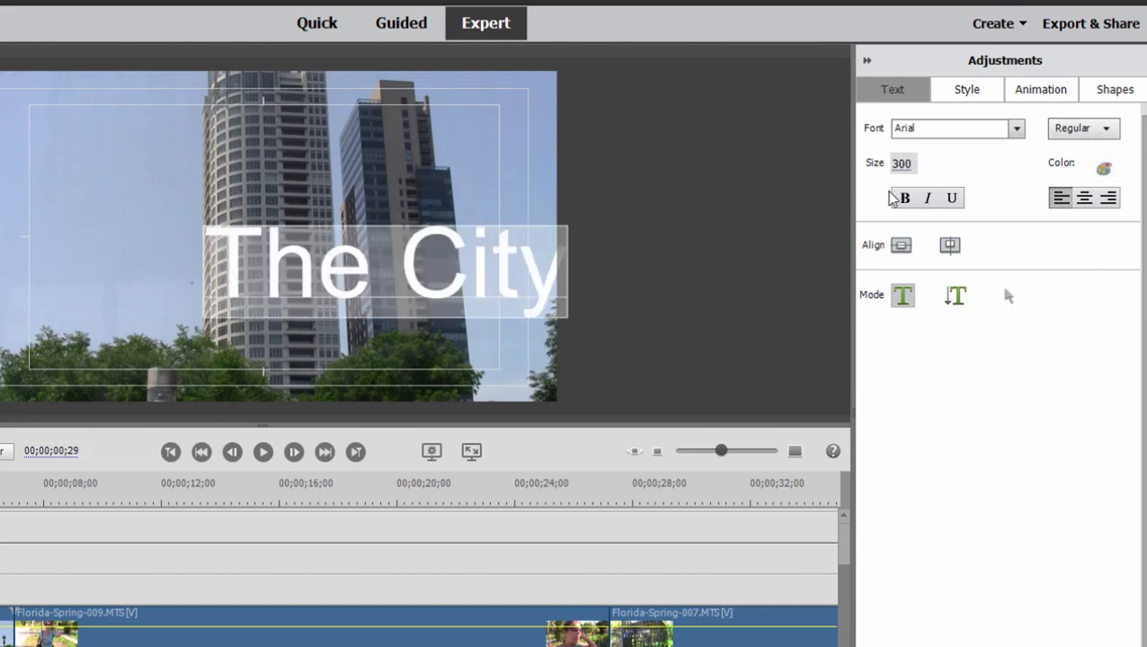
left_click(1107, 198)
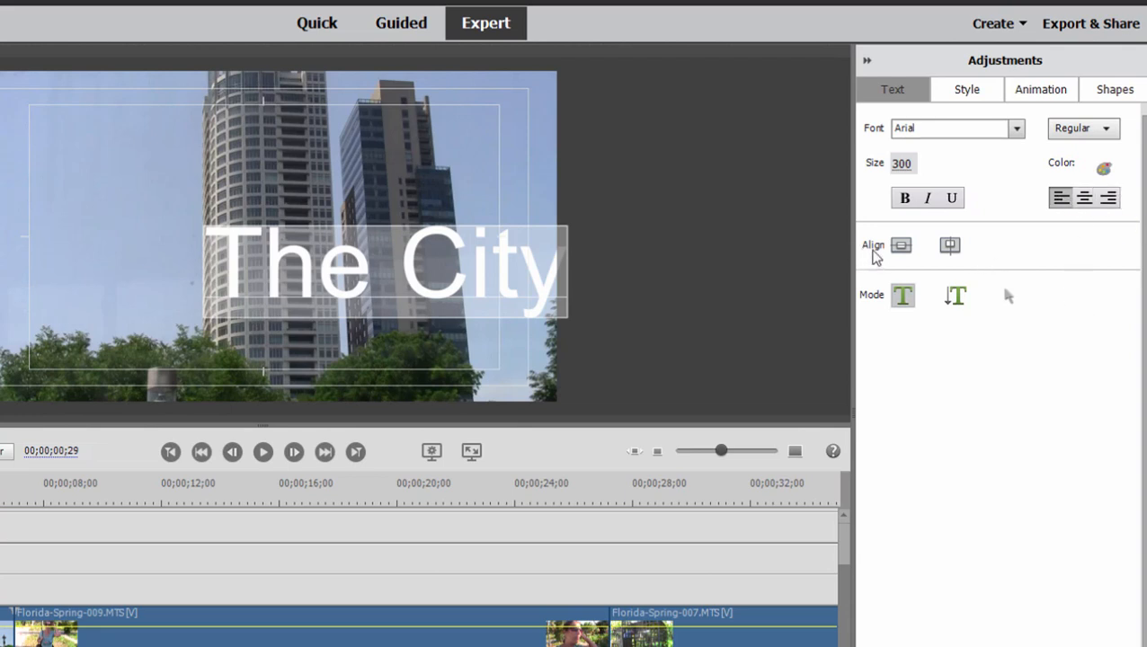
Align 'The City' title to the horizontal center and collapse the Adjustments panel
left_click(949, 244)
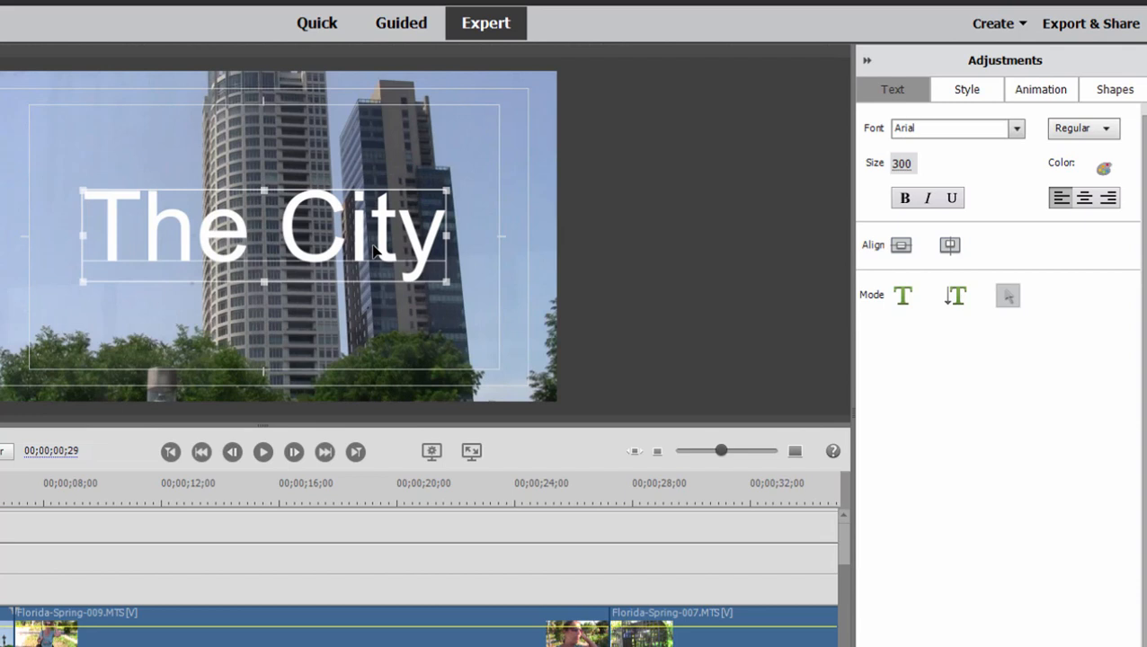
mouse_move(962, 68)
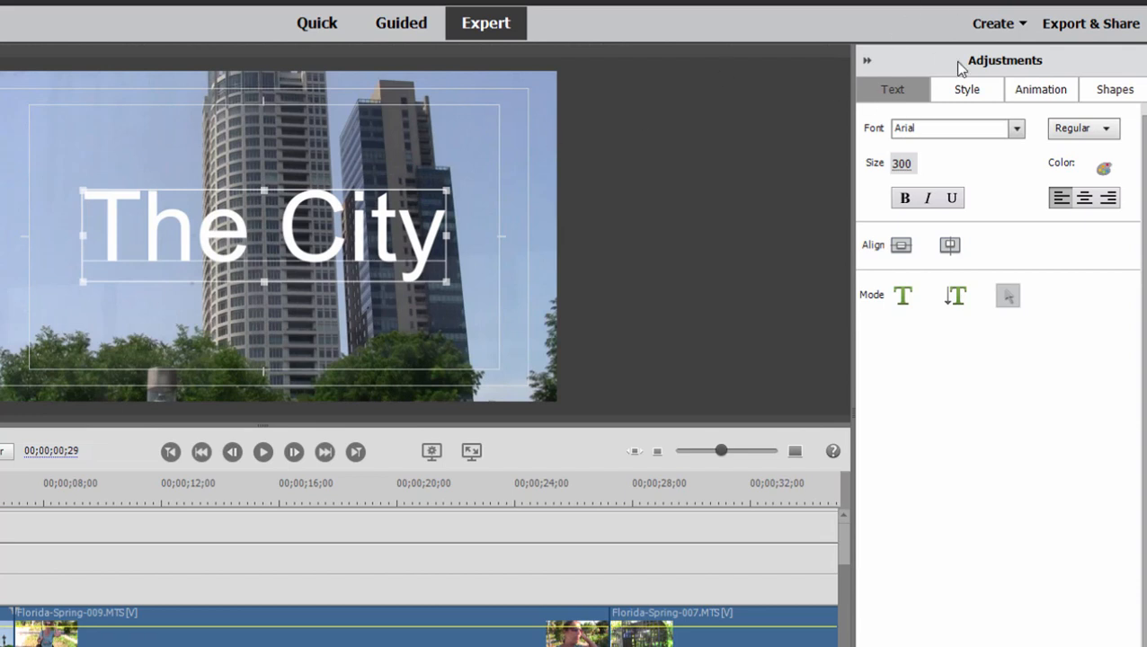
left_click(1115, 90)
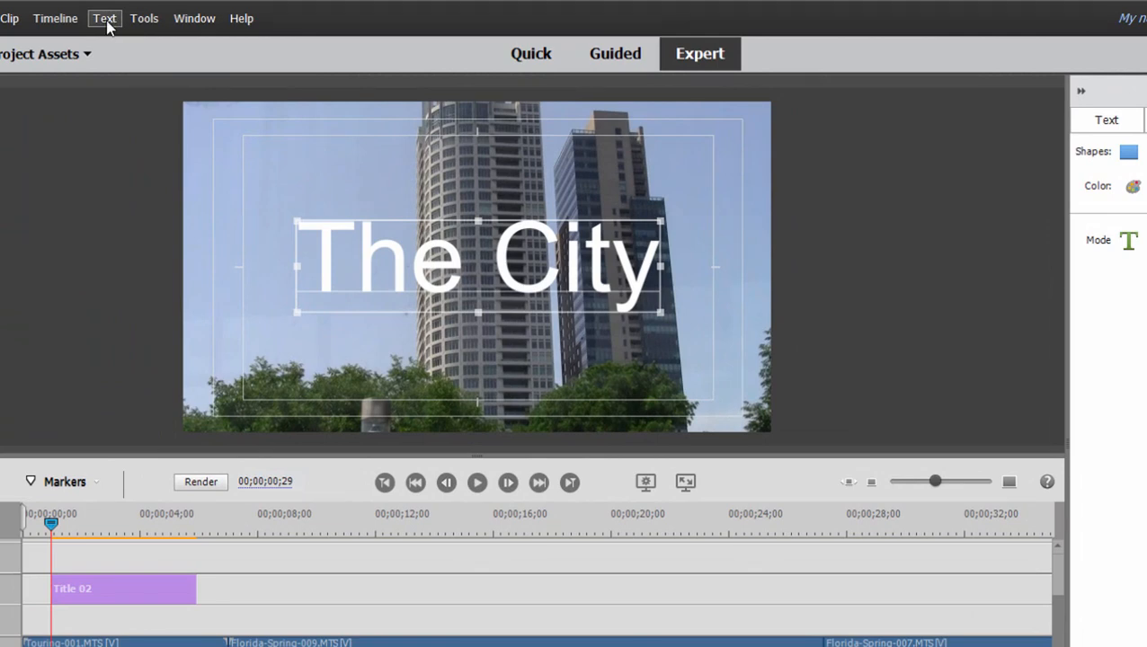
Leave the title as Still in Roll/Crawl Options and cancel without changes
left_click(105, 18)
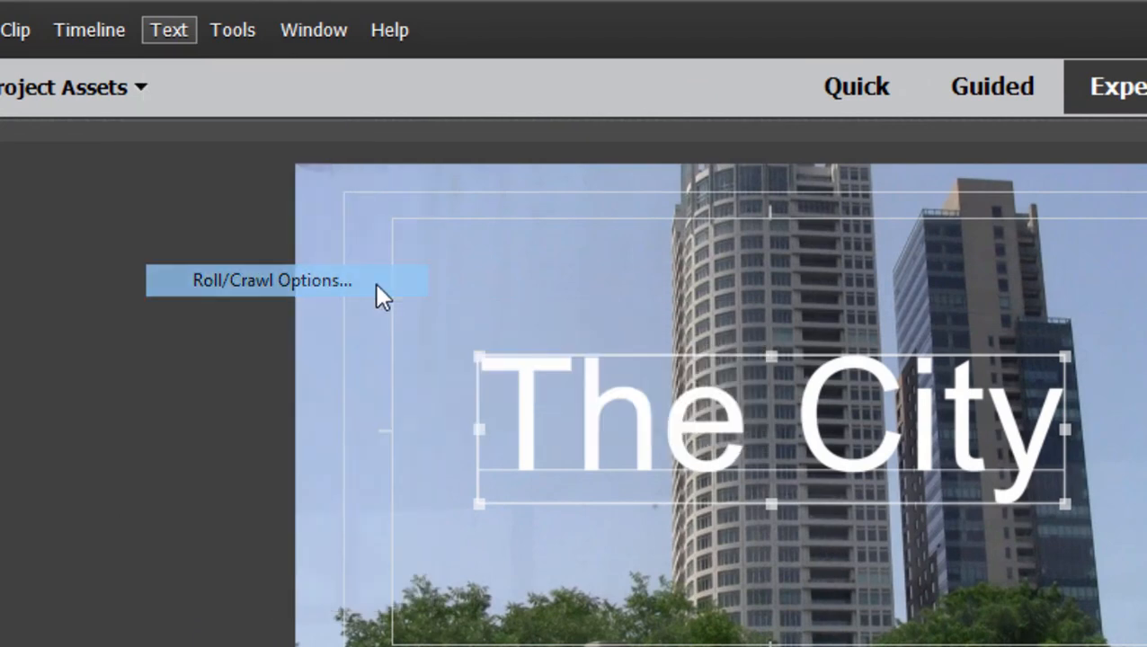
left_click(270, 280)
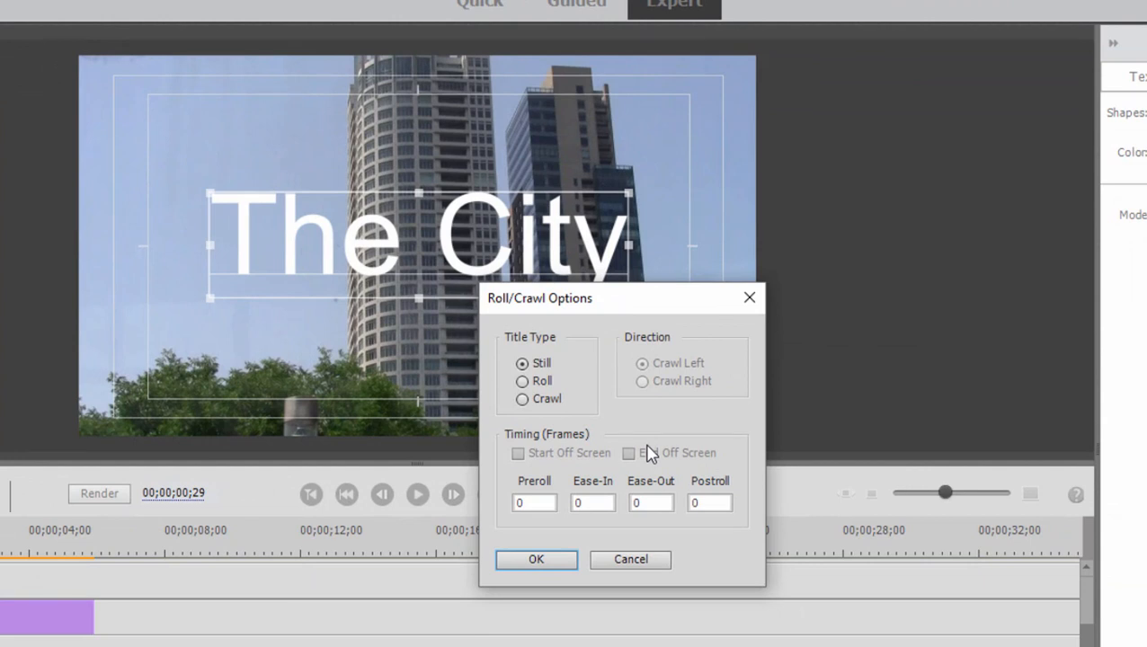
mouse_move(557, 482)
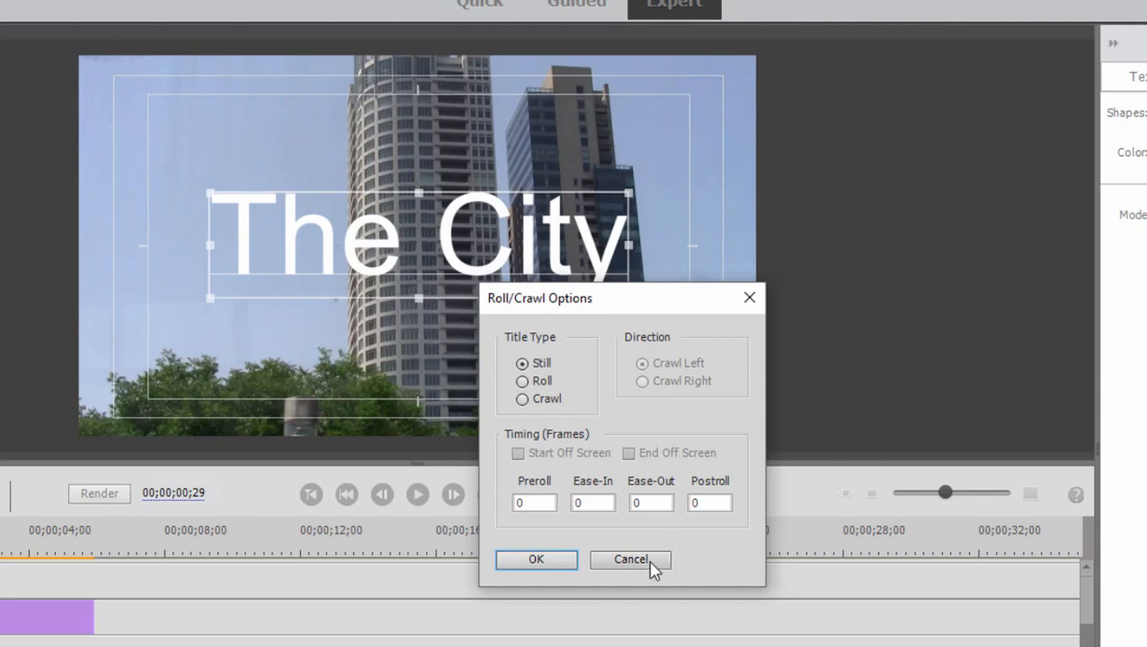
left_click(629, 559)
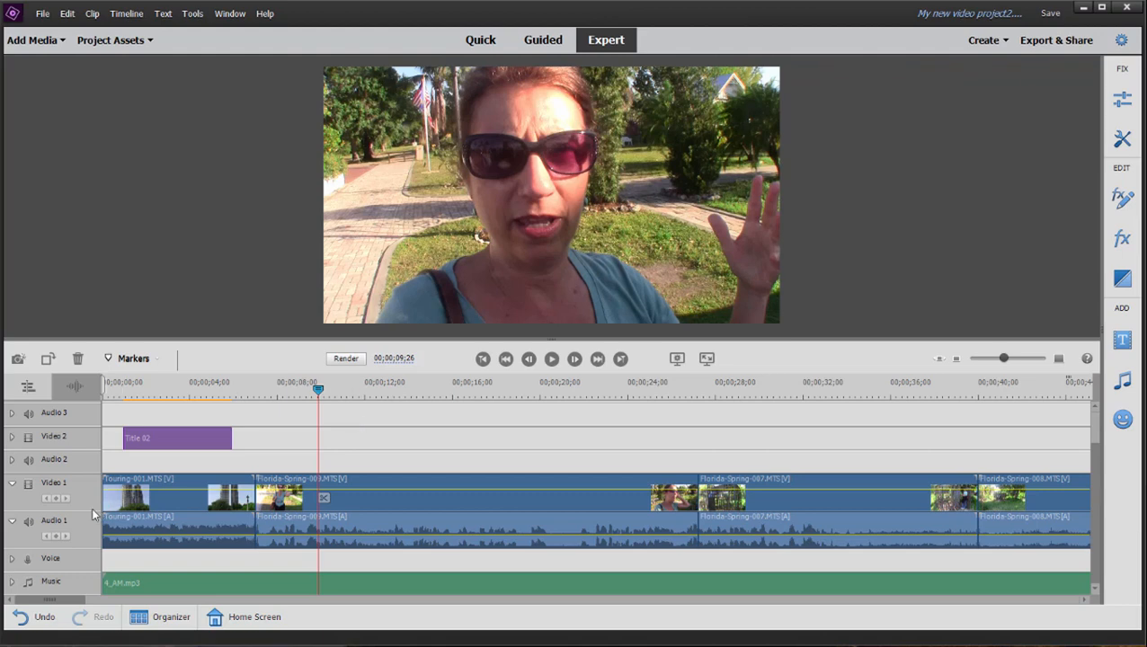
left_click(176, 439)
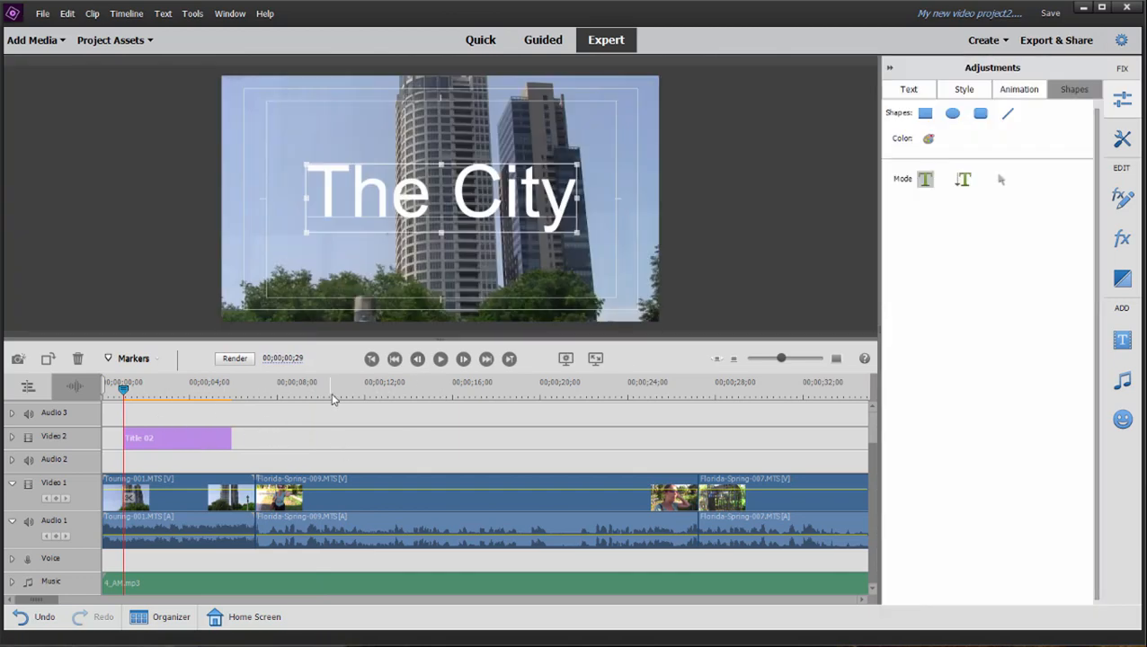
left_click(338, 389)
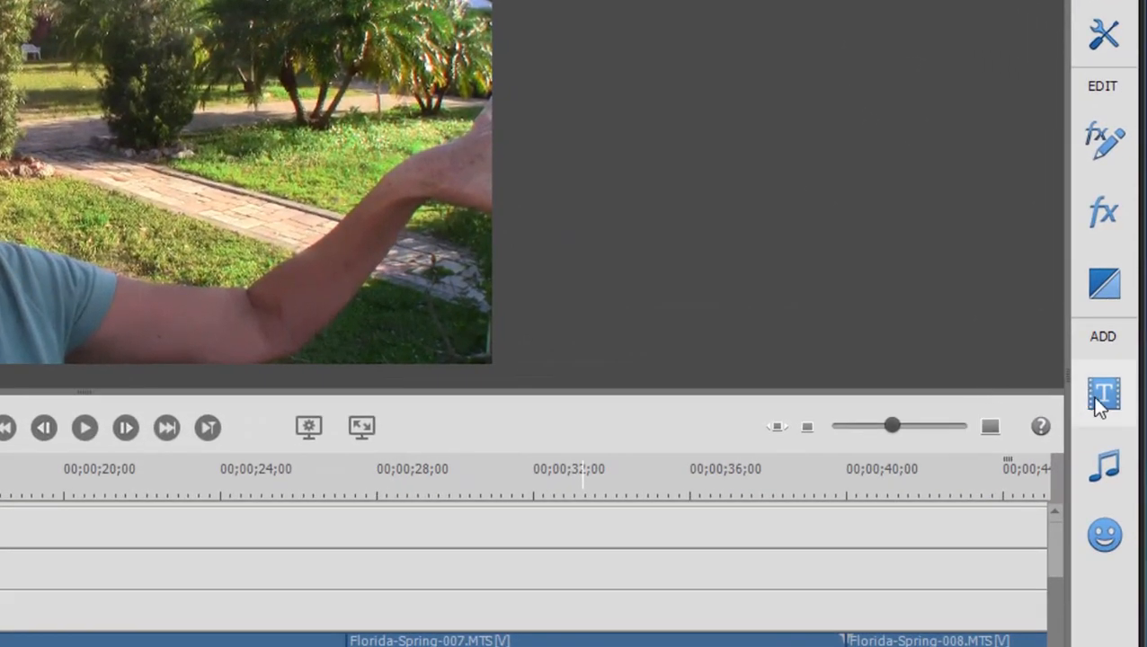
left_click(1105, 394)
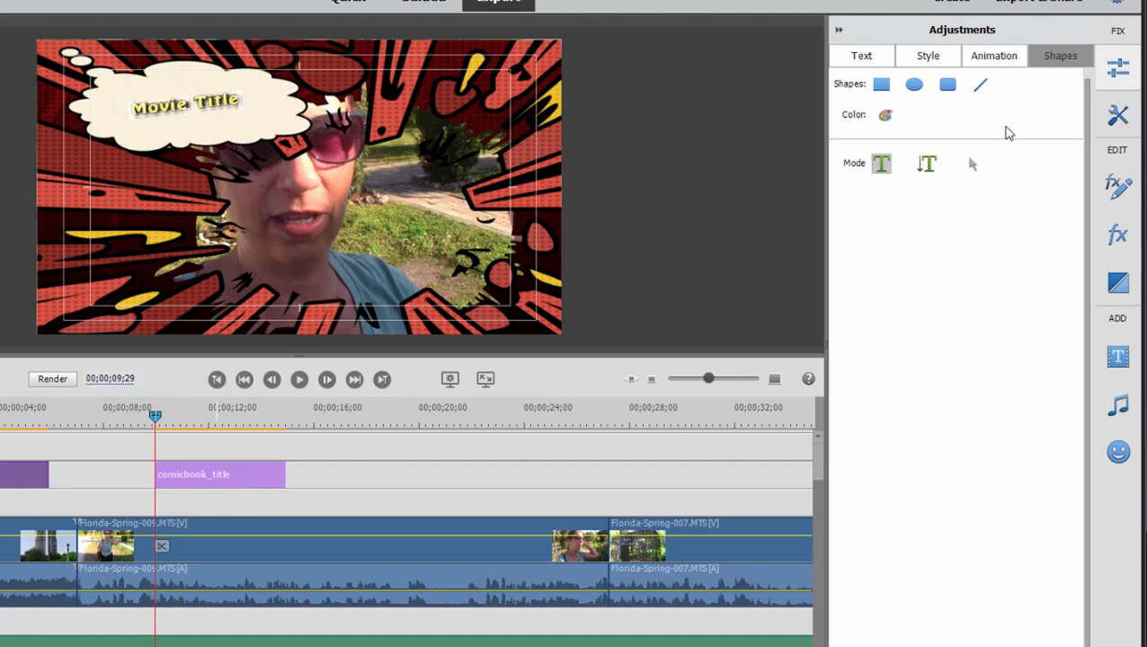
mouse_move(973, 163)
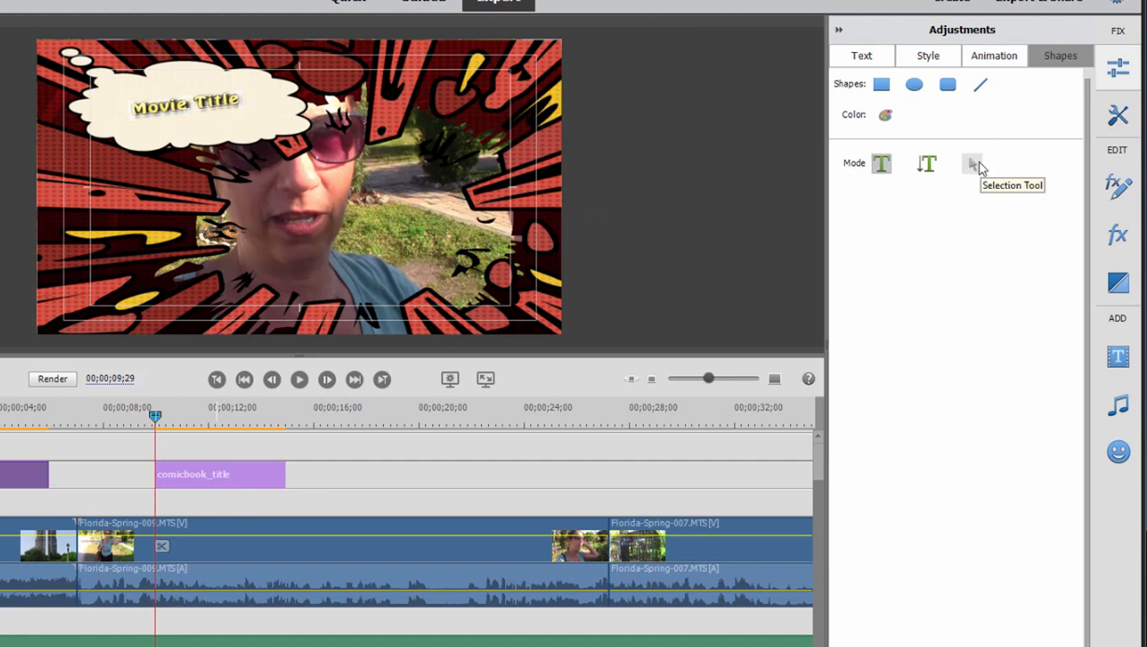
mouse_move(212, 198)
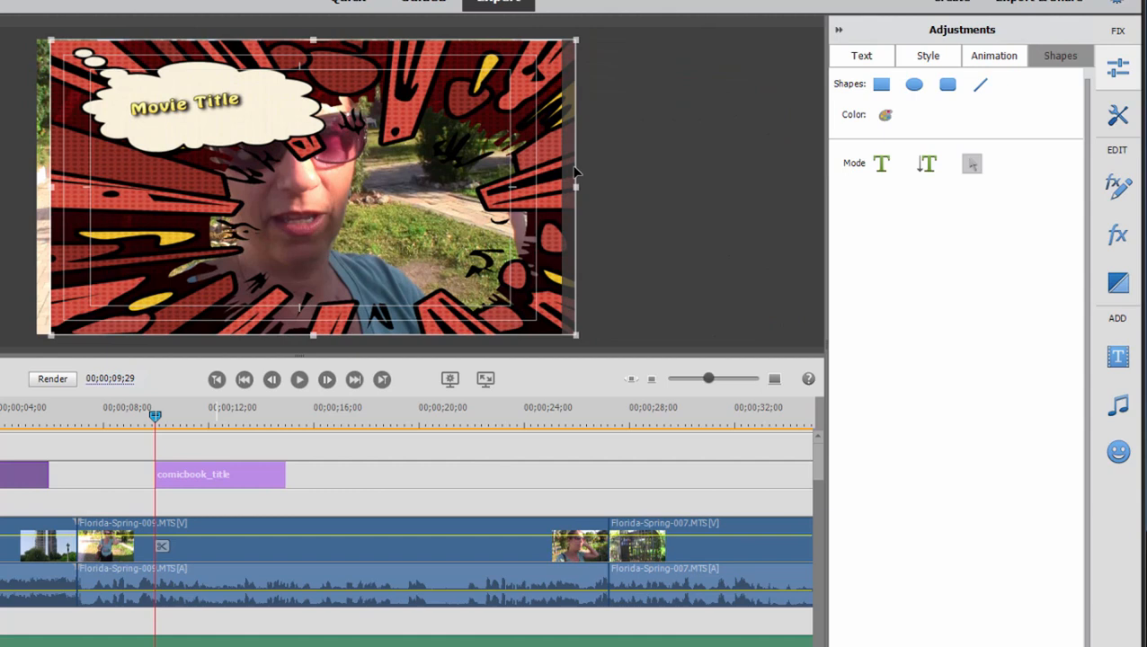
Drag the selected comic-book burst artwork away, leaving only the Movie Title text
left_click_drag(183, 99, 302, 104)
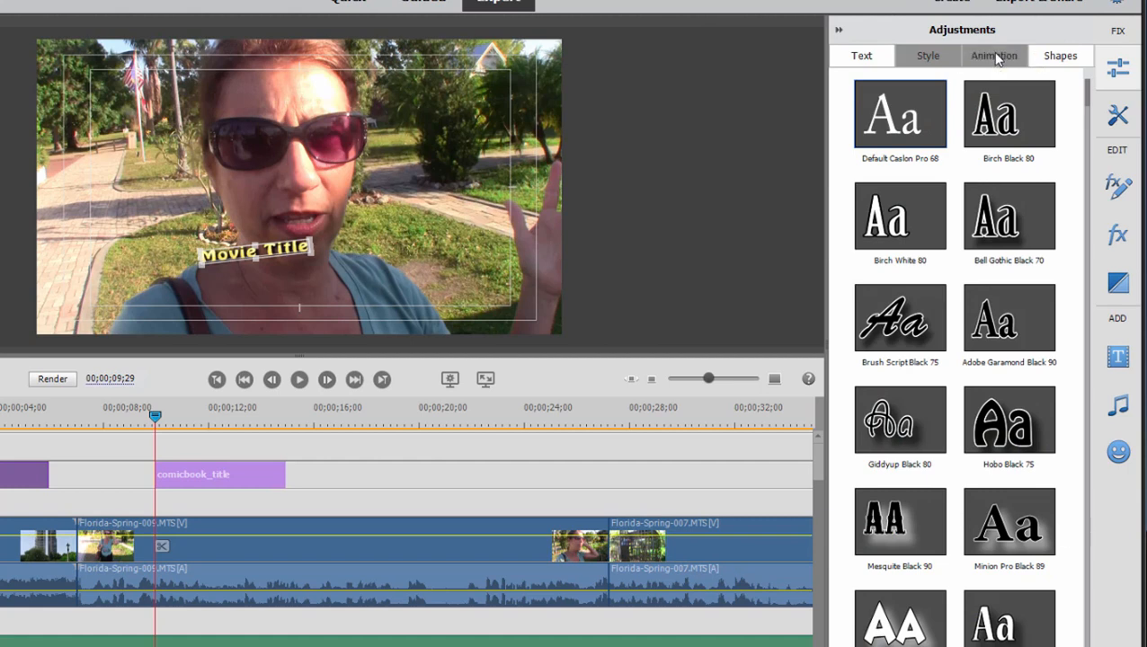
List the Animation presets for the Movie Title text
left_click(992, 54)
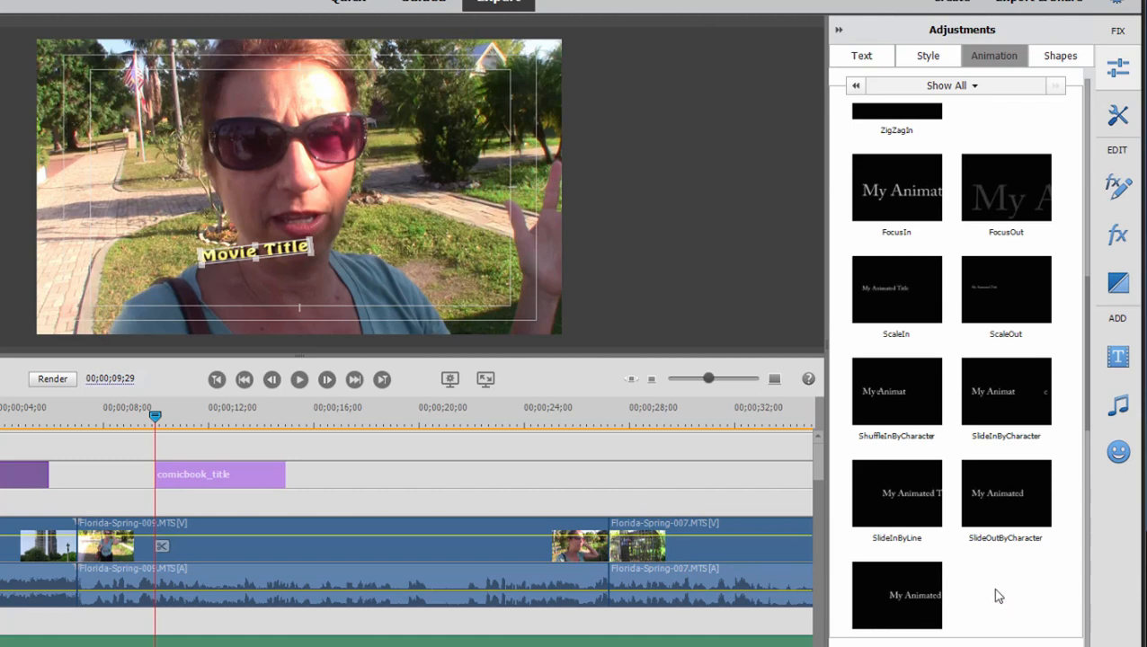
mouse_move(1070, 3)
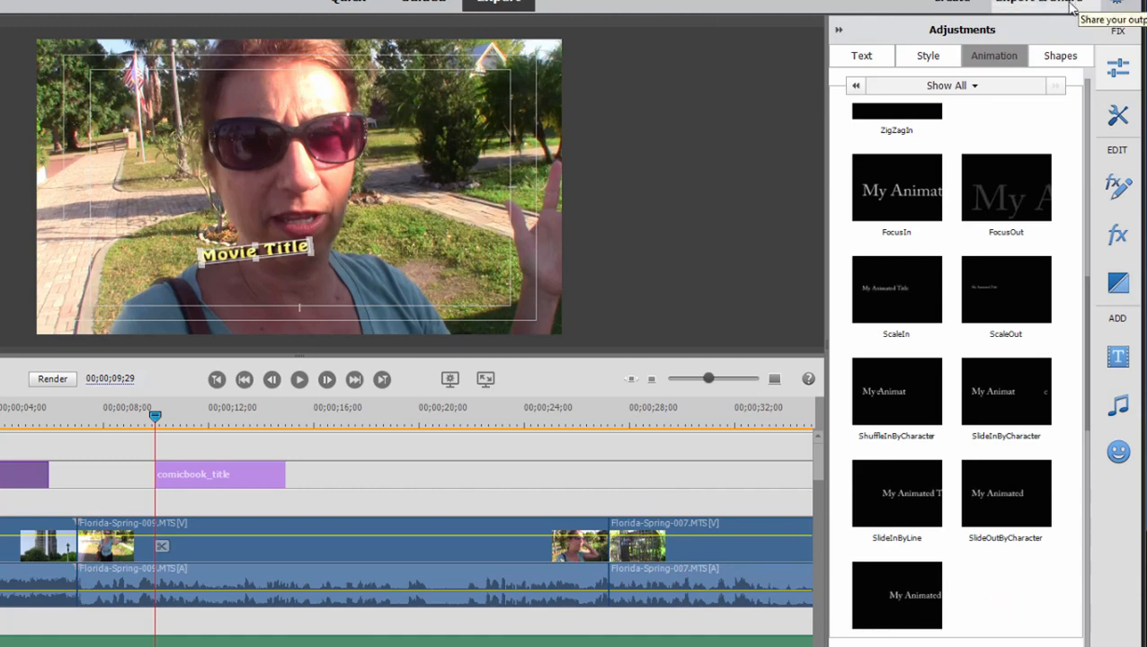